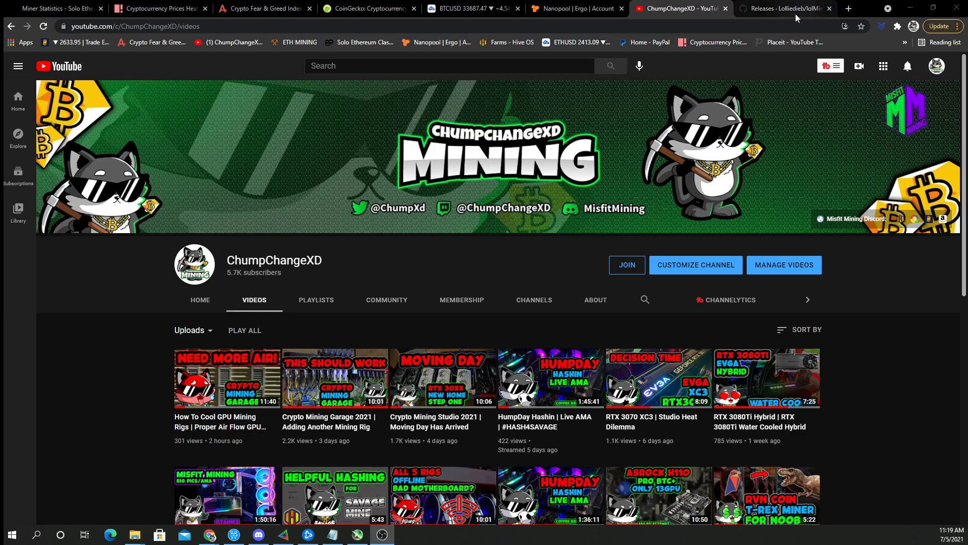
Read the lolMiner 1.30 release notes on GitHub, including the RTX 3060 semi-unlocker improvements.
left_click(784, 8)
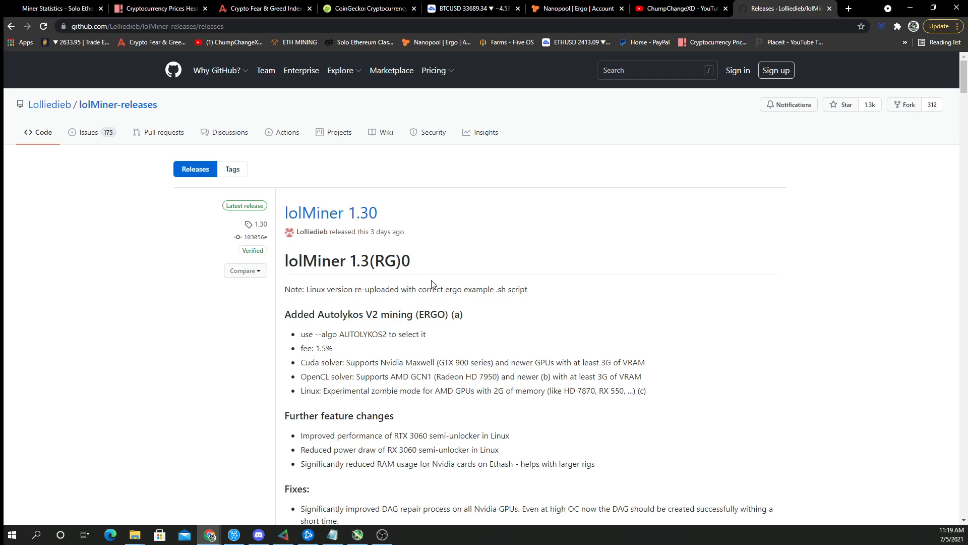
scroll("down", 3)
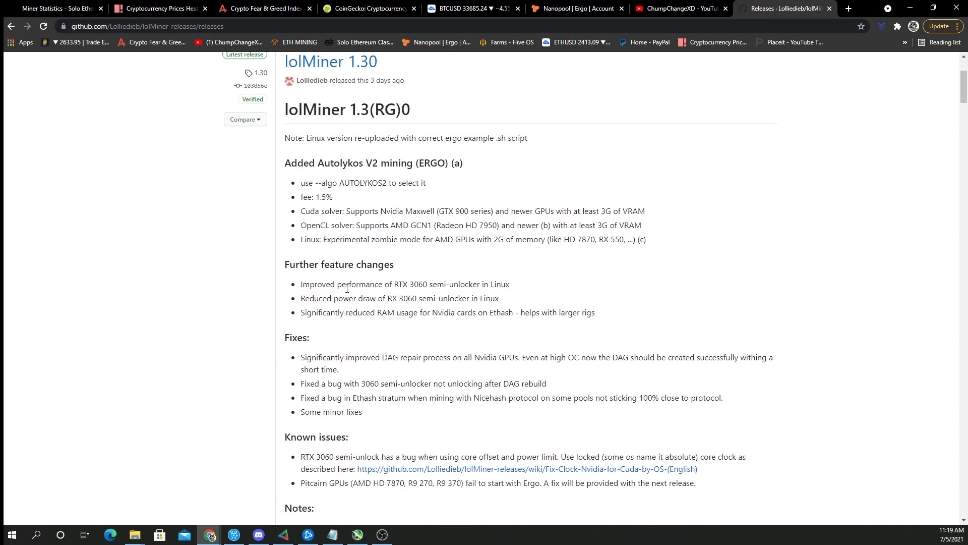
mouse_move(440, 294)
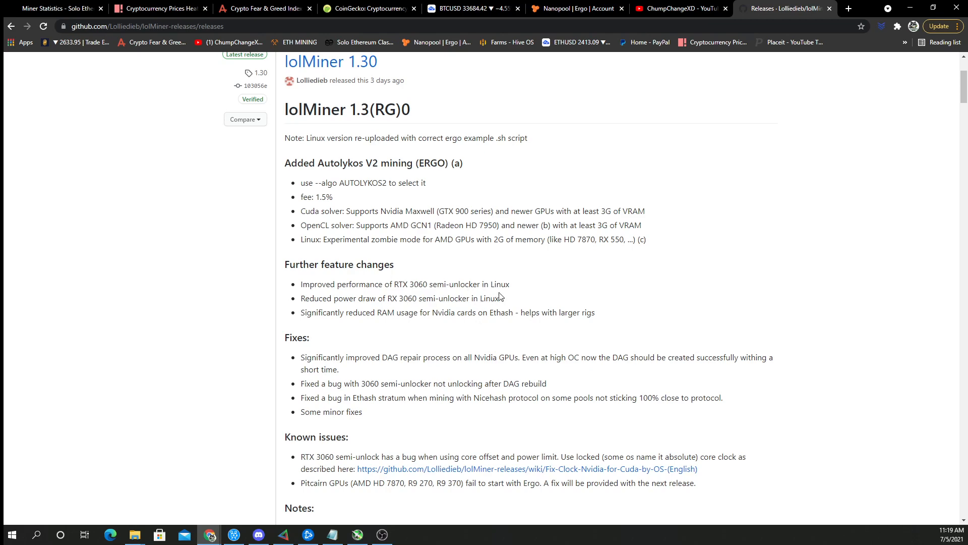
mouse_move(498, 302)
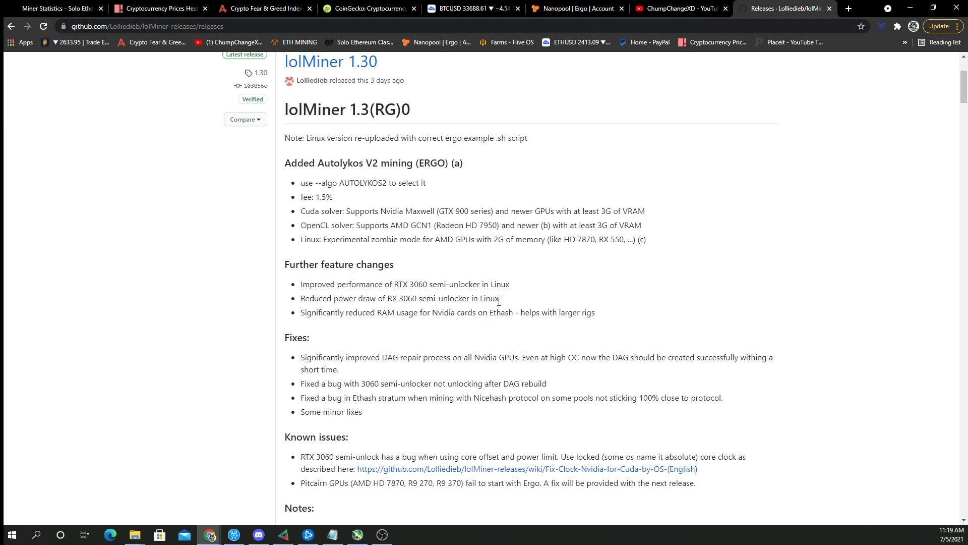
mouse_move(494, 322)
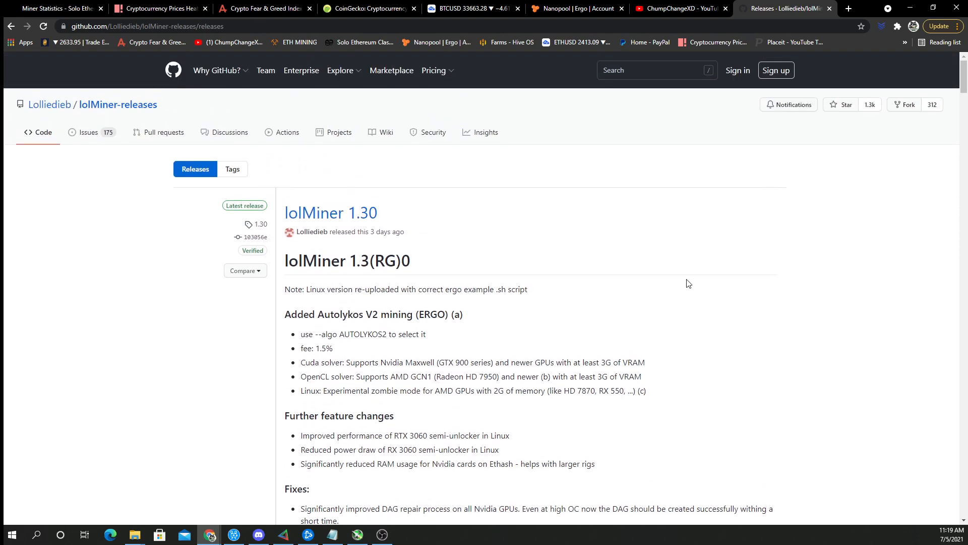
scroll("down", 3)
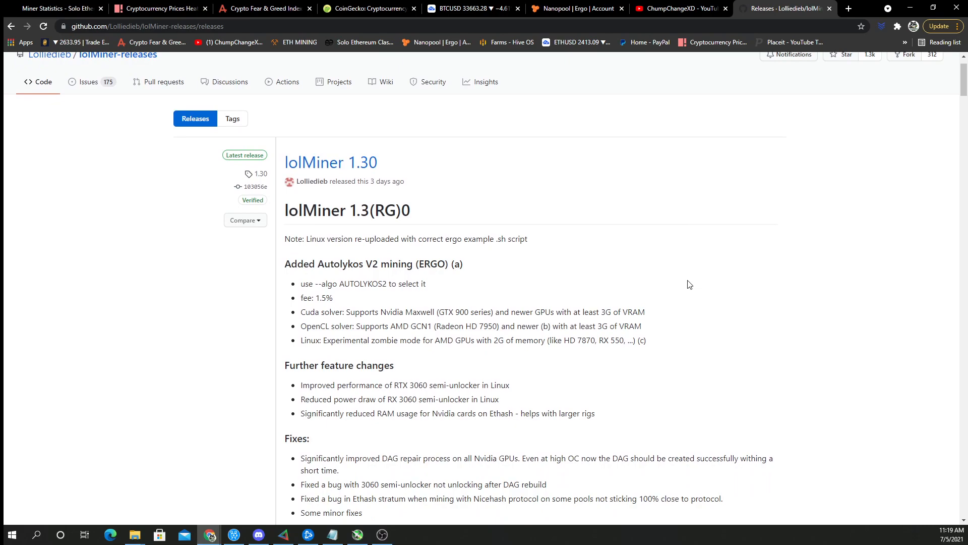
scroll("down", 3)
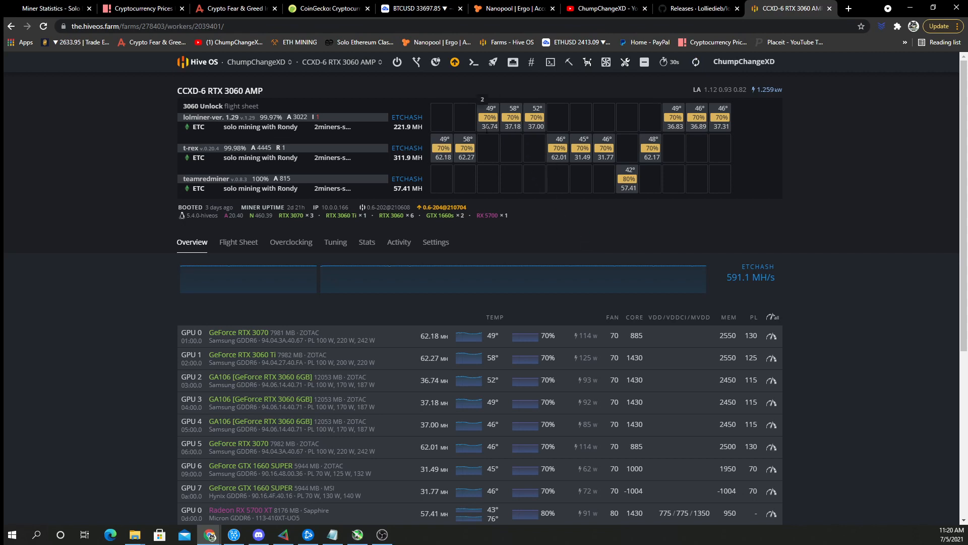
mouse_move(590, 113)
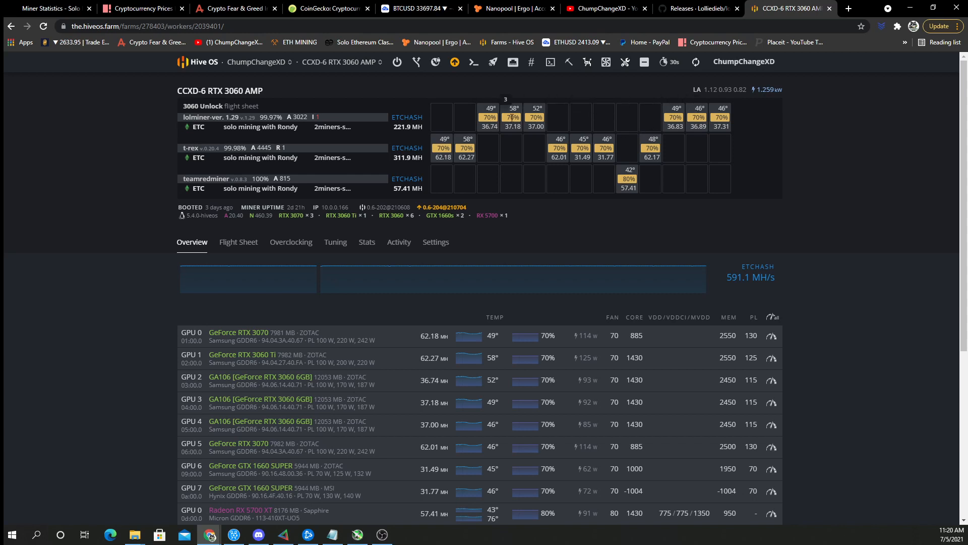
Stop the rig's running miner from the Miner Actions menu.
left_click(567, 61)
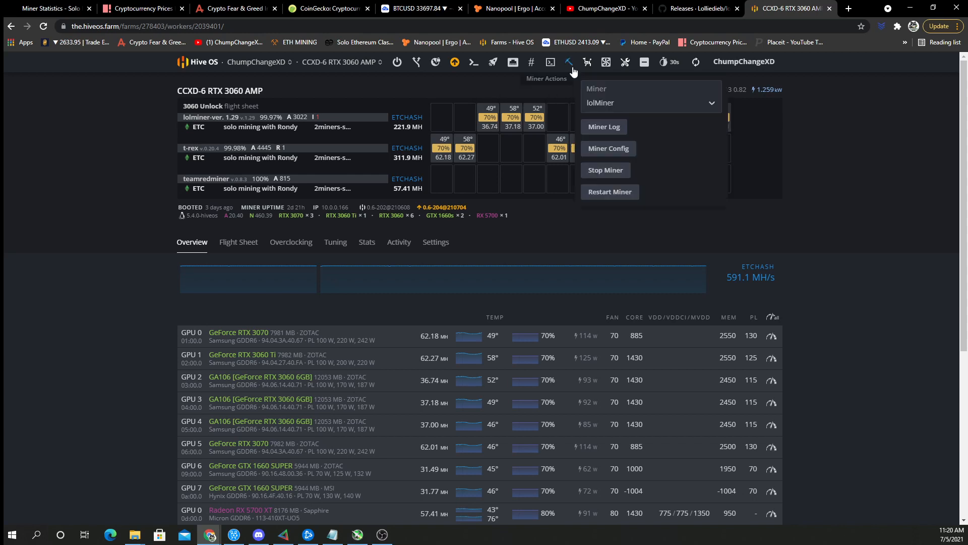
left_click(454, 61)
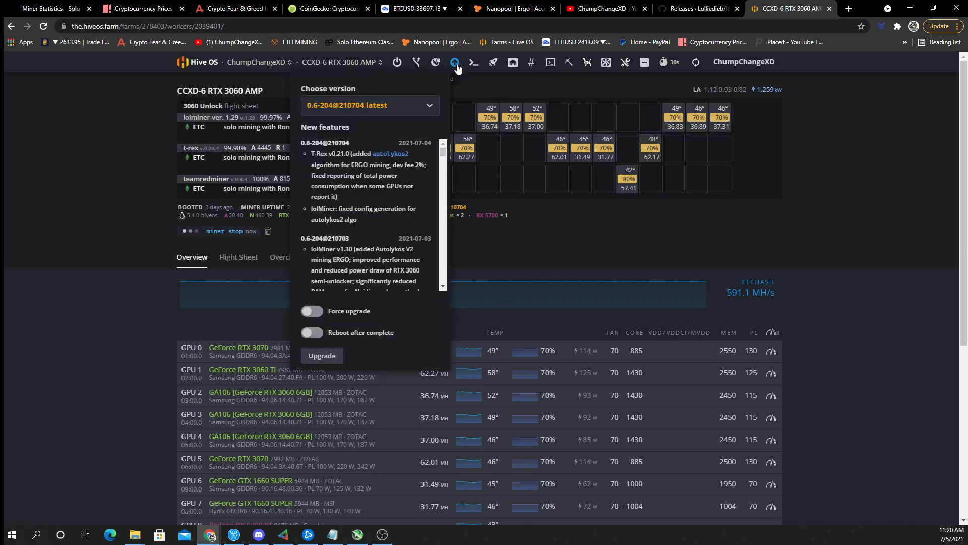
mouse_move(428, 223)
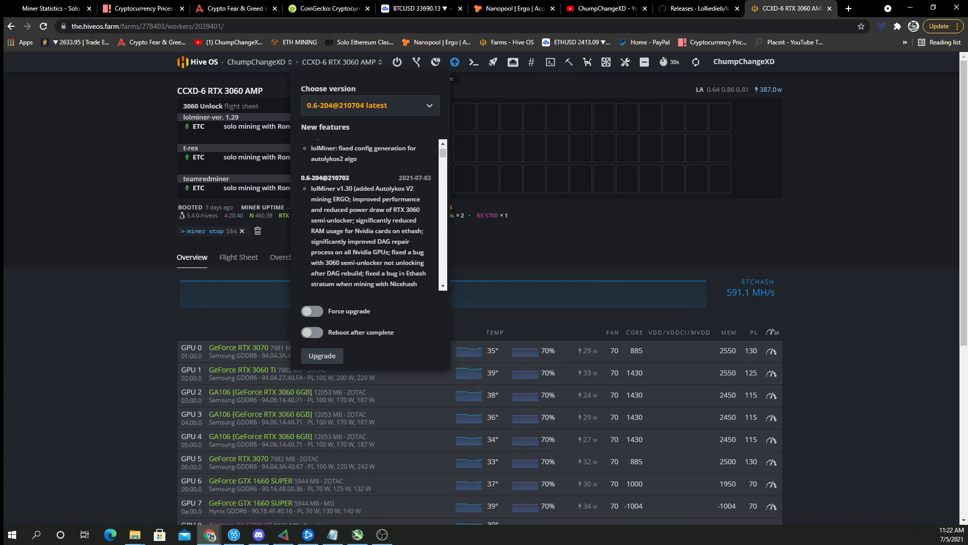
Dismiss the 0.6-204 upgrade notes popup while the stopped GPUs idle.
left_click(454, 63)
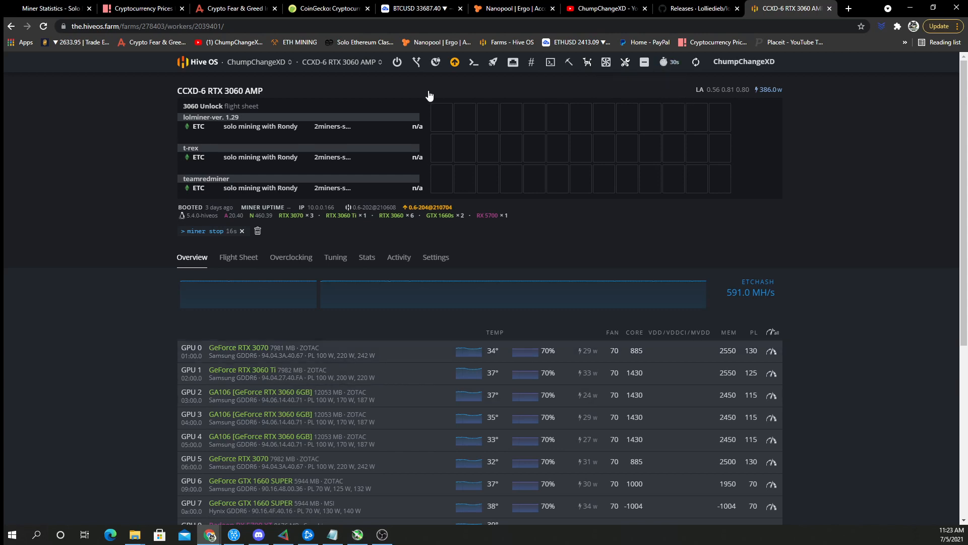
left_click(454, 63)
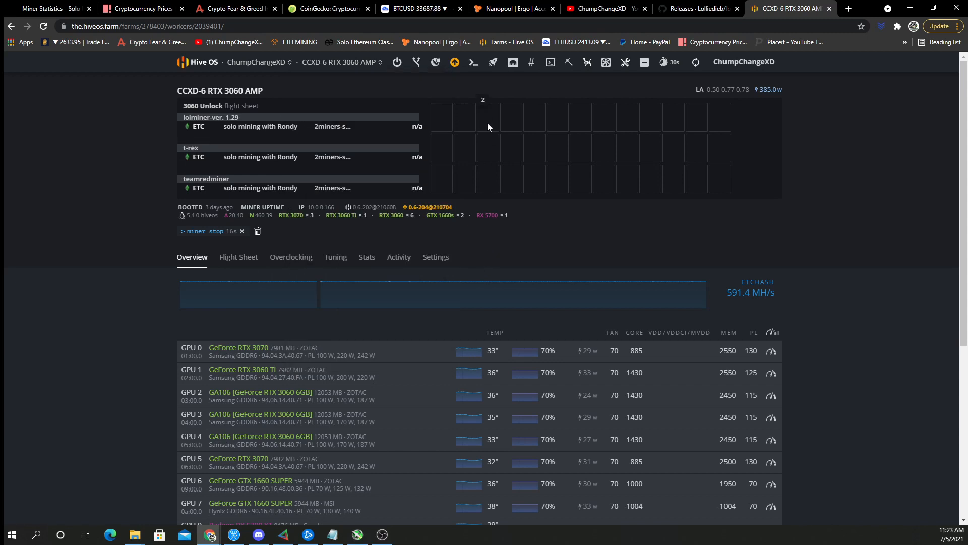
mouse_move(572, 118)
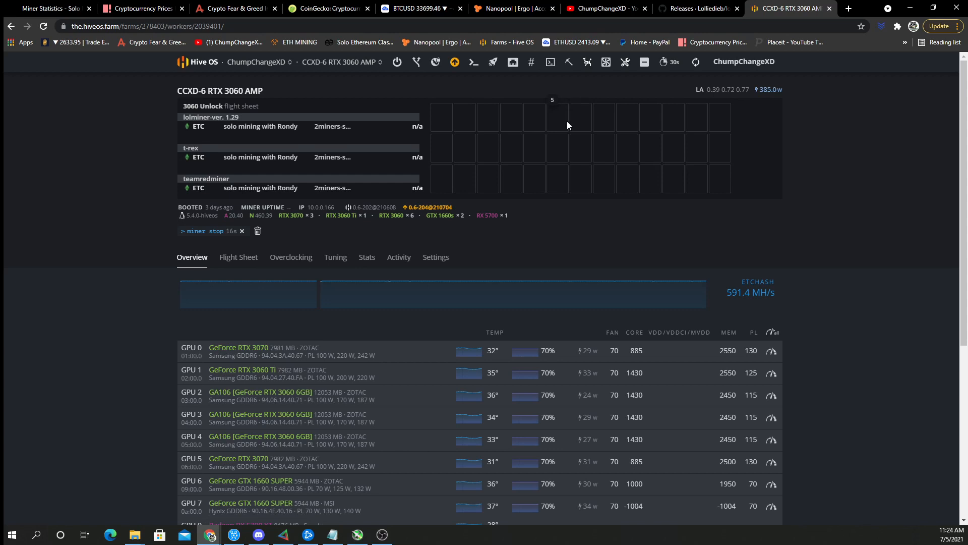
mouse_move(587, 104)
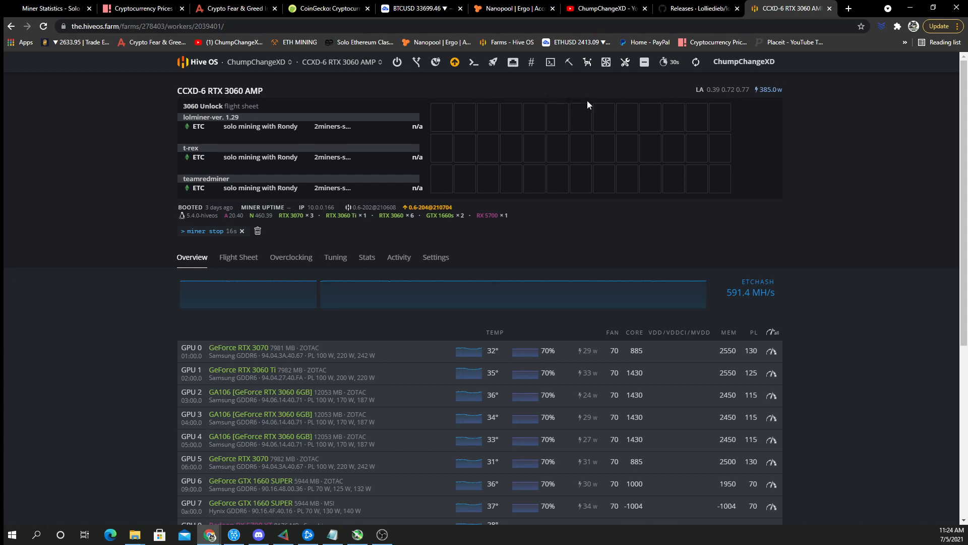
mouse_move(584, 97)
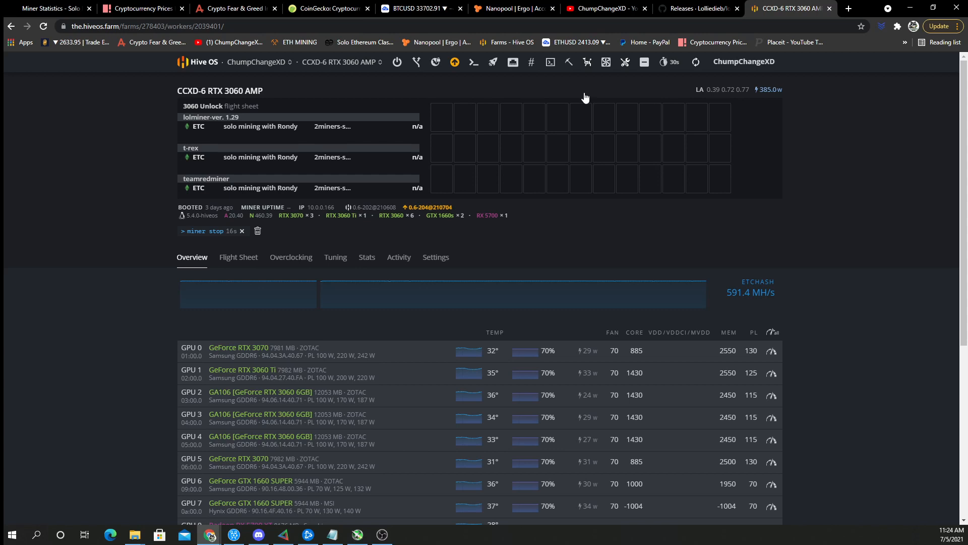
mouse_move(468, 79)
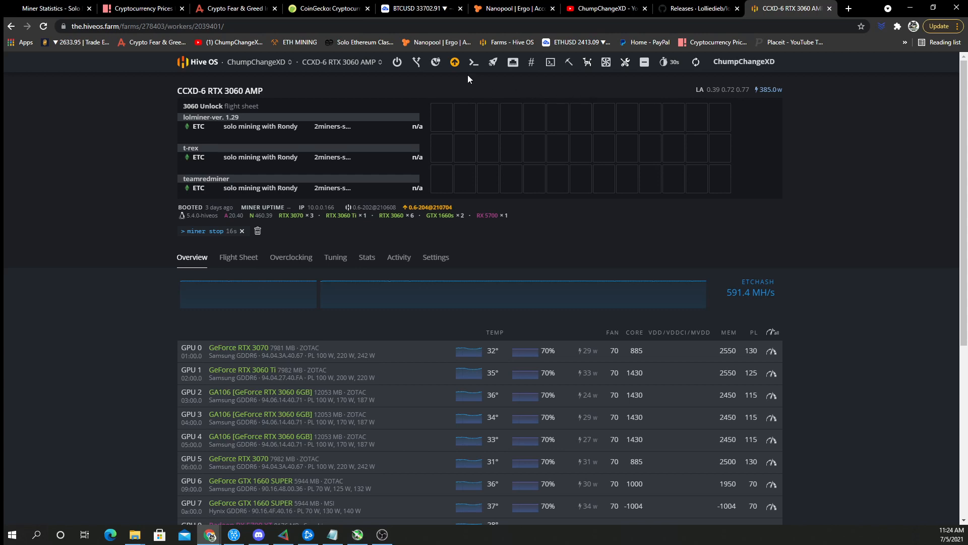
Issue a forced upgrade to 0.6-204@210704 with reboot after completion.
left_click(454, 61)
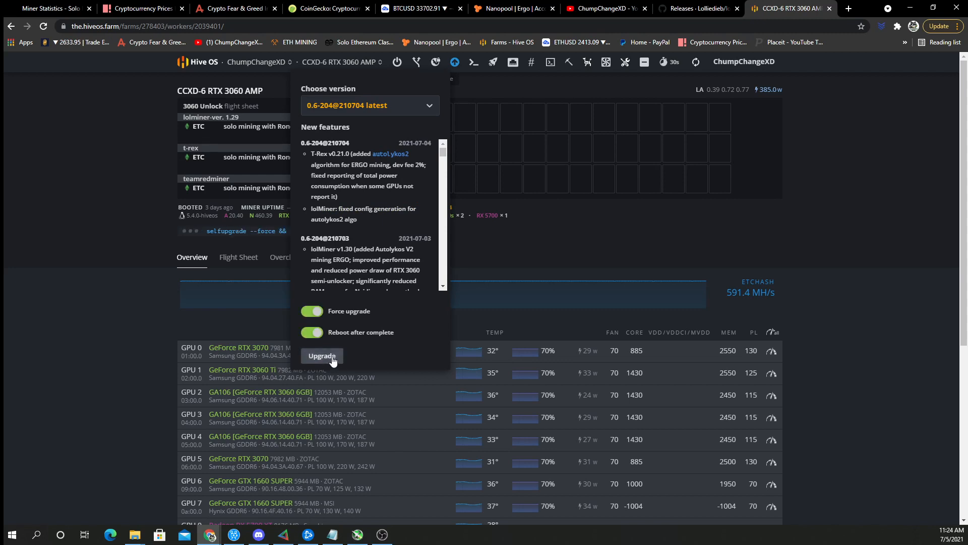
left_click(320, 355)
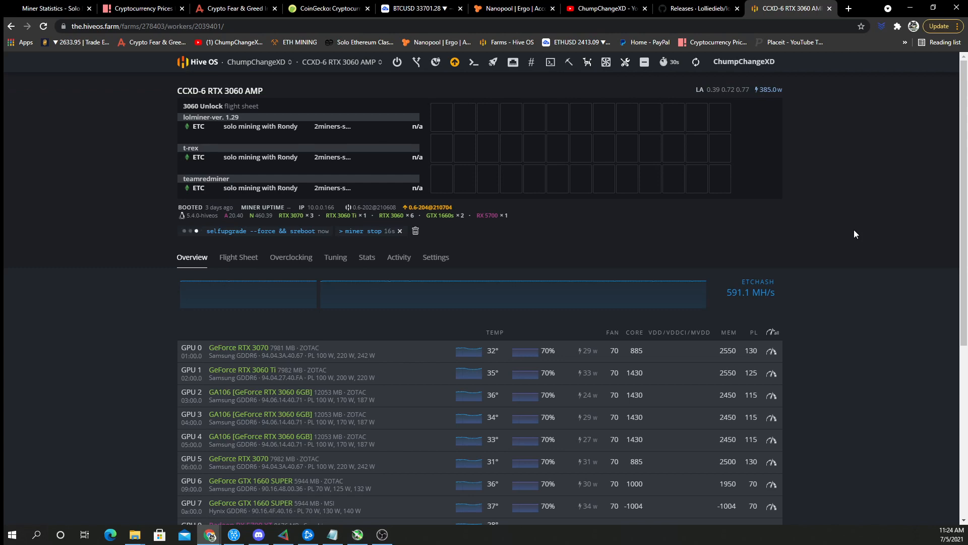
left_click(454, 62)
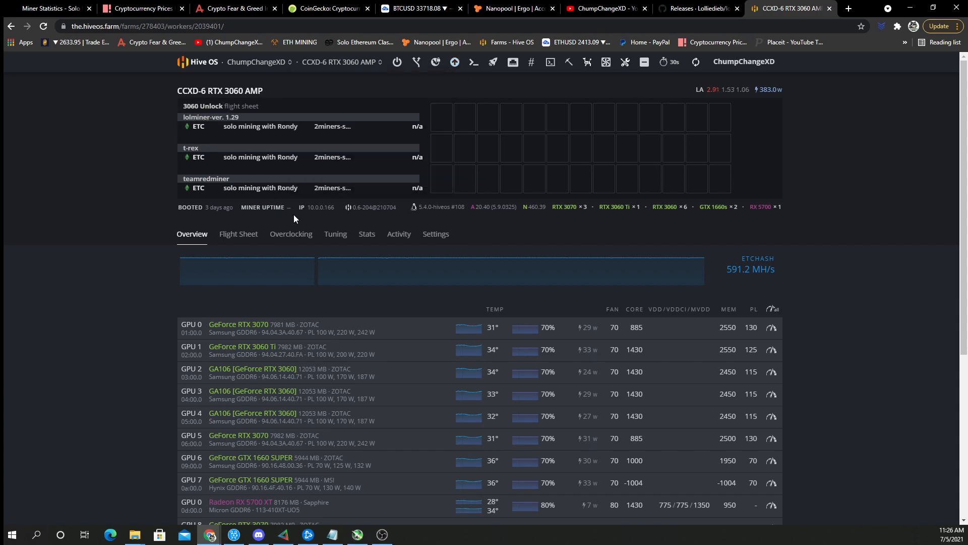
mouse_move(454, 62)
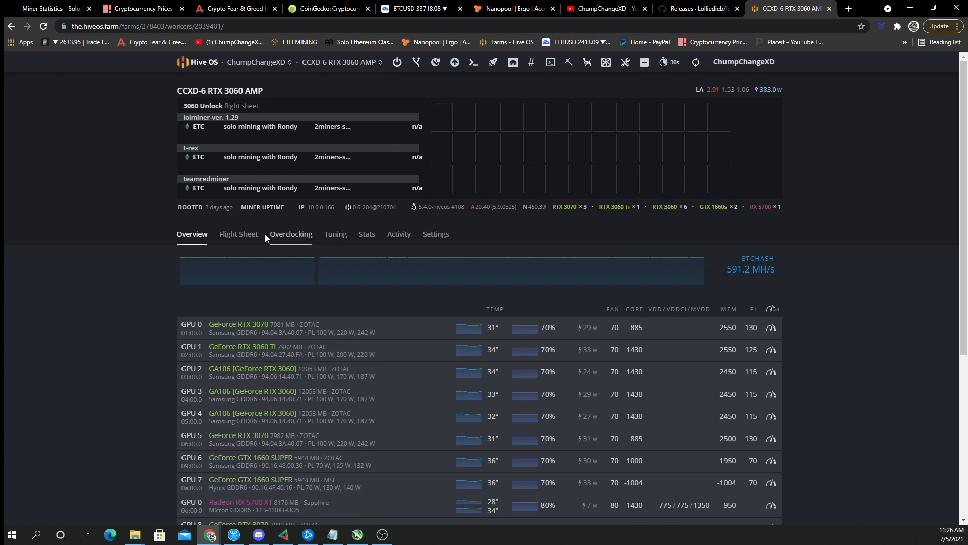
Set the 3060 Unlock flight sheet's lolMiner to version 1.30, save, and apply it to the rig.
left_click(237, 234)
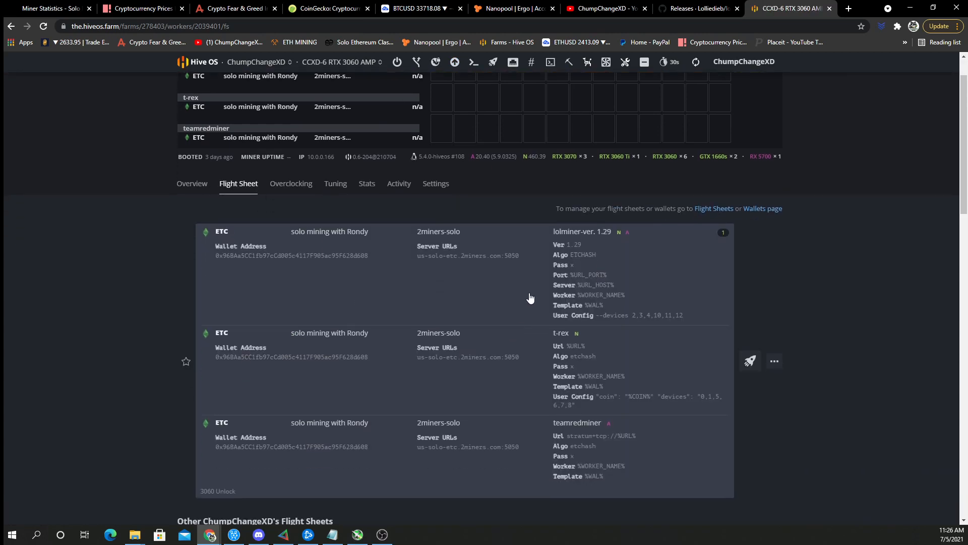
mouse_move(608, 247)
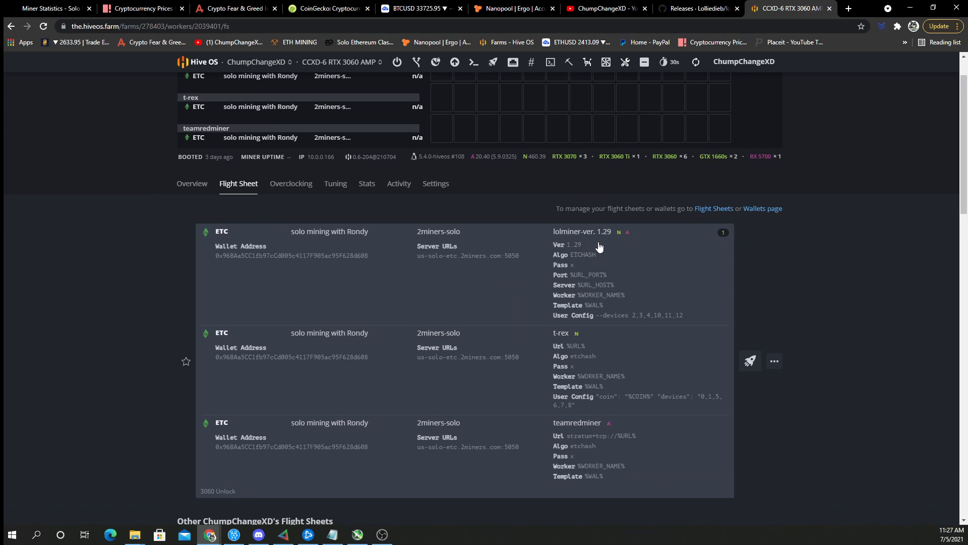
mouse_move(737, 333)
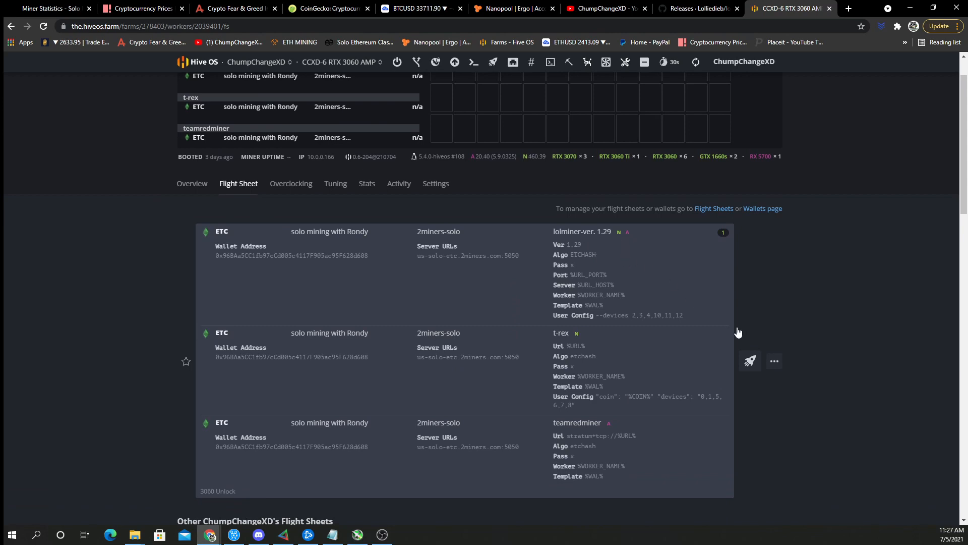
left_click(750, 361)
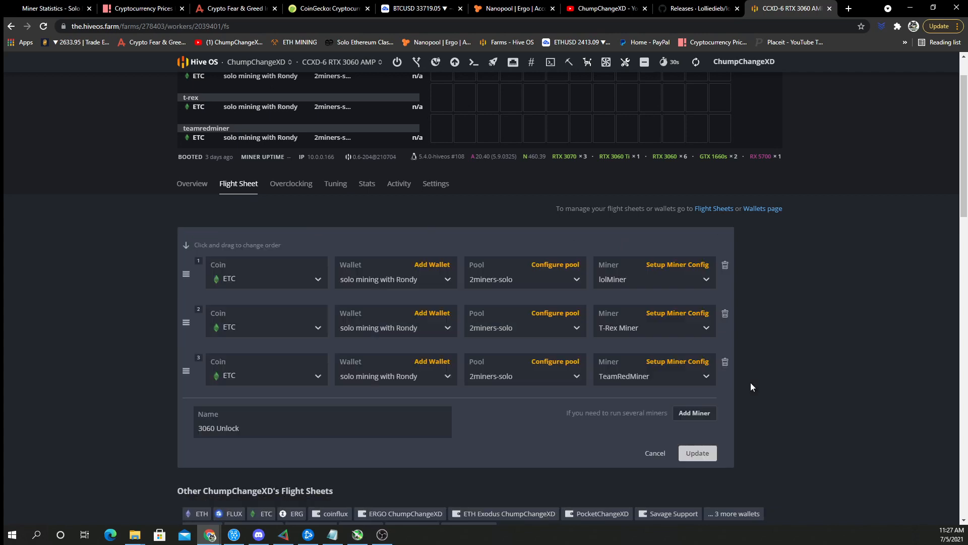
left_click(677, 264)
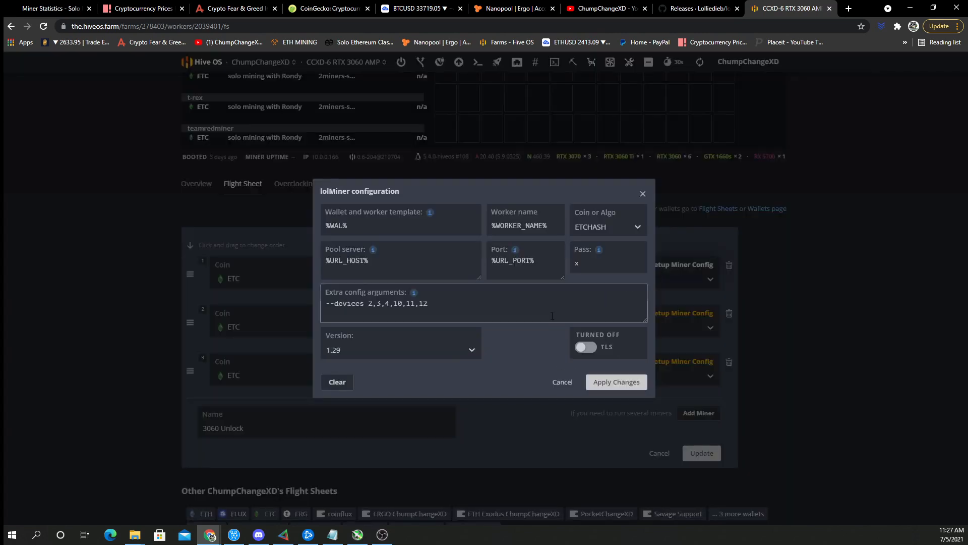
left_click(400, 349)
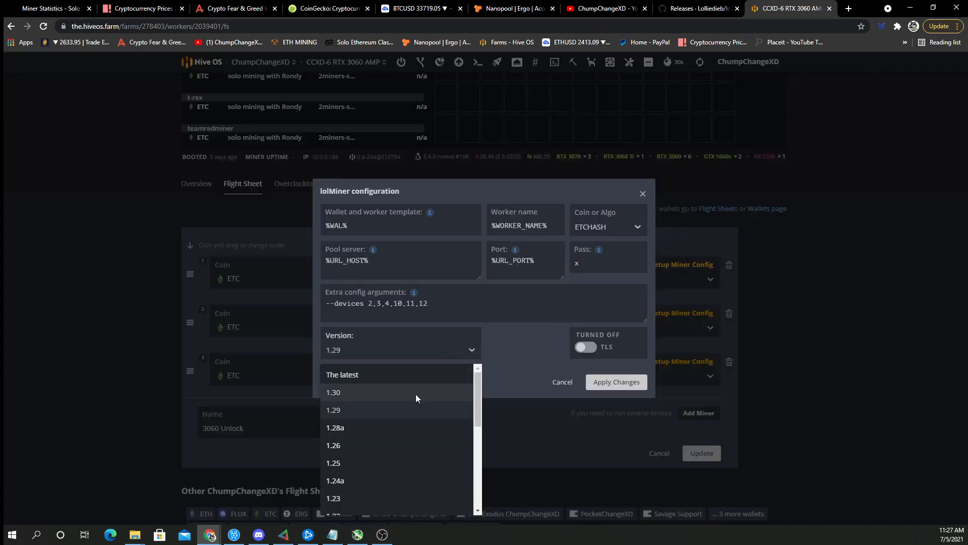
left_click(334, 392)
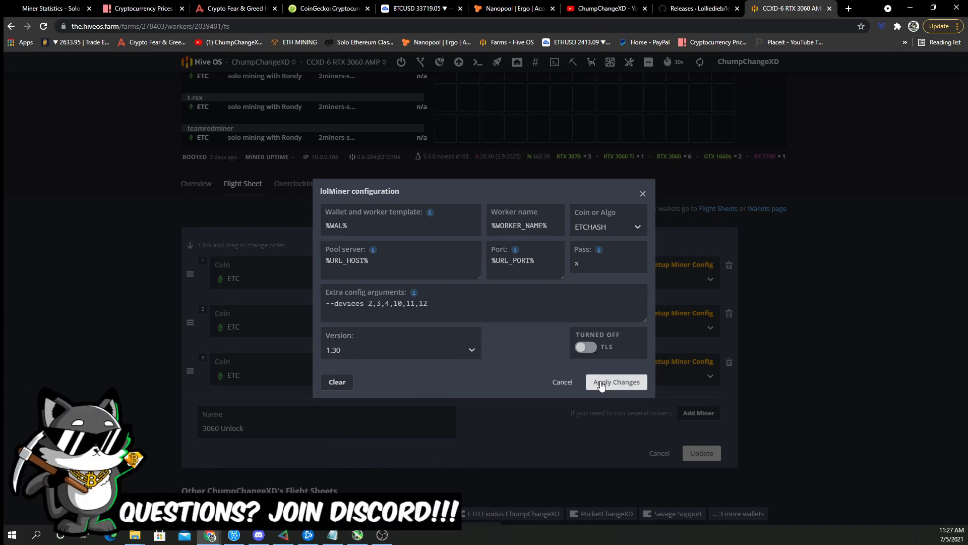
left_click(615, 382)
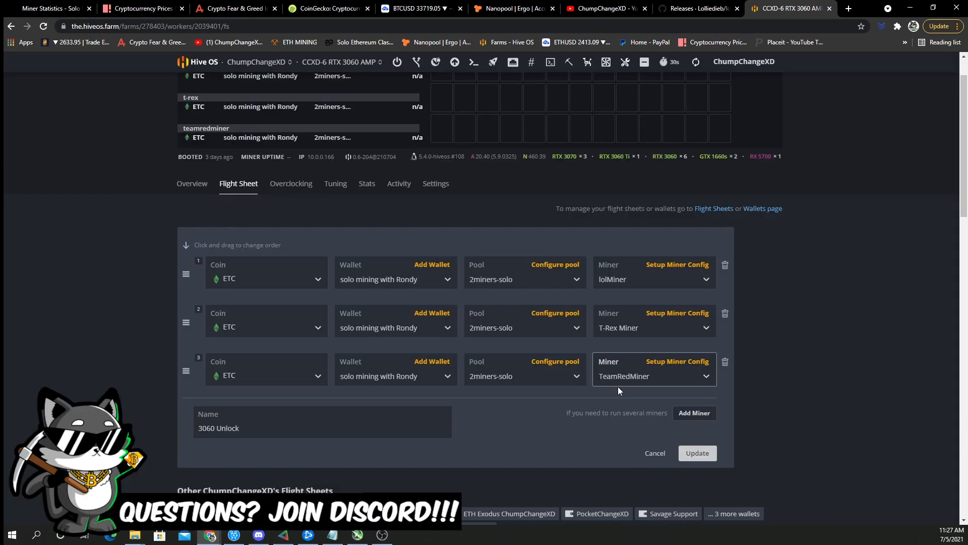
left_click(696, 453)
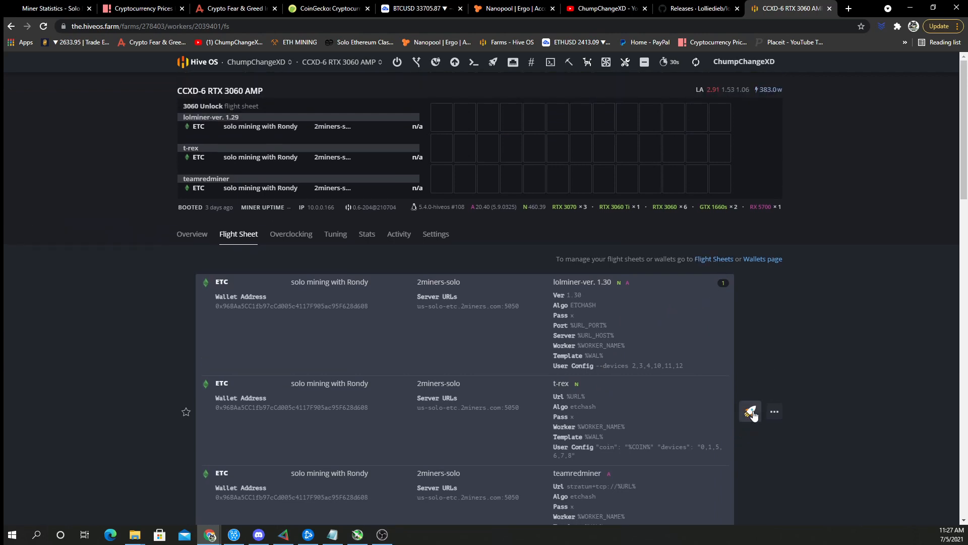
left_click(749, 412)
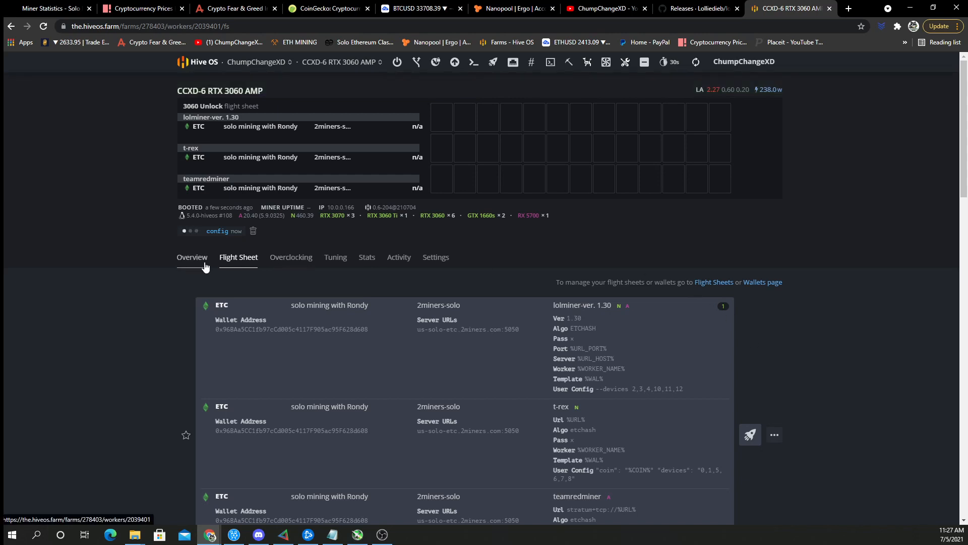
Check each GPU's hashrate after boot, with the RTX 3060s at roughly 37–56 MH/s.
left_click(192, 257)
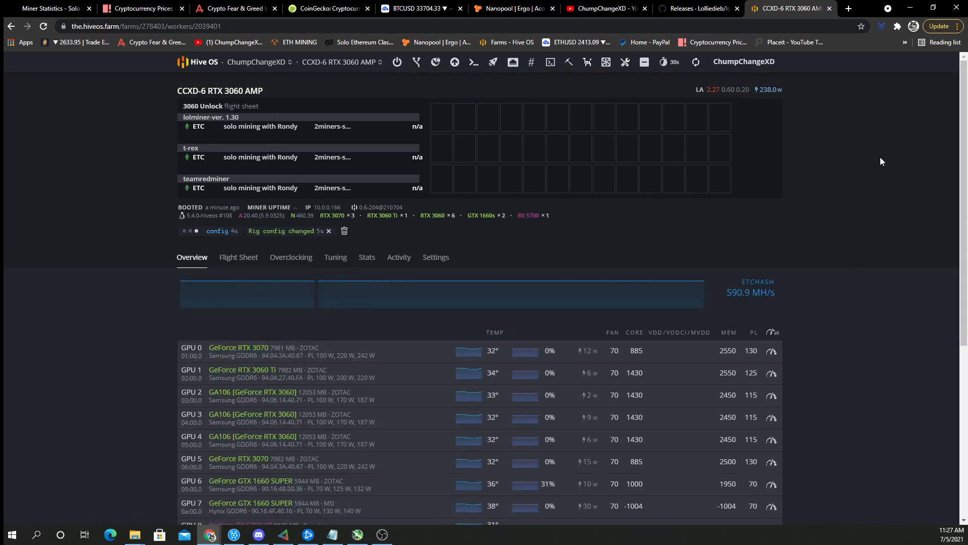
scroll("down", 3)
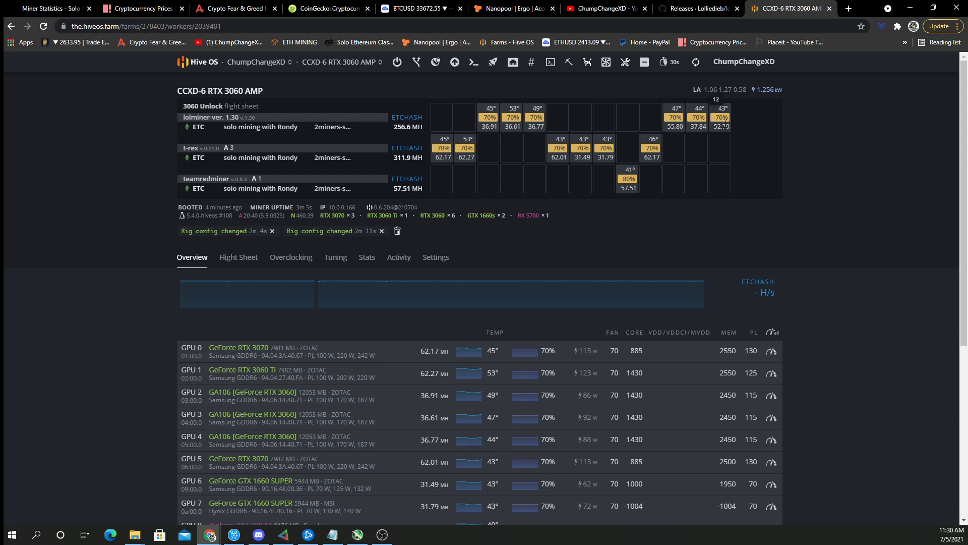
mouse_move(748, 168)
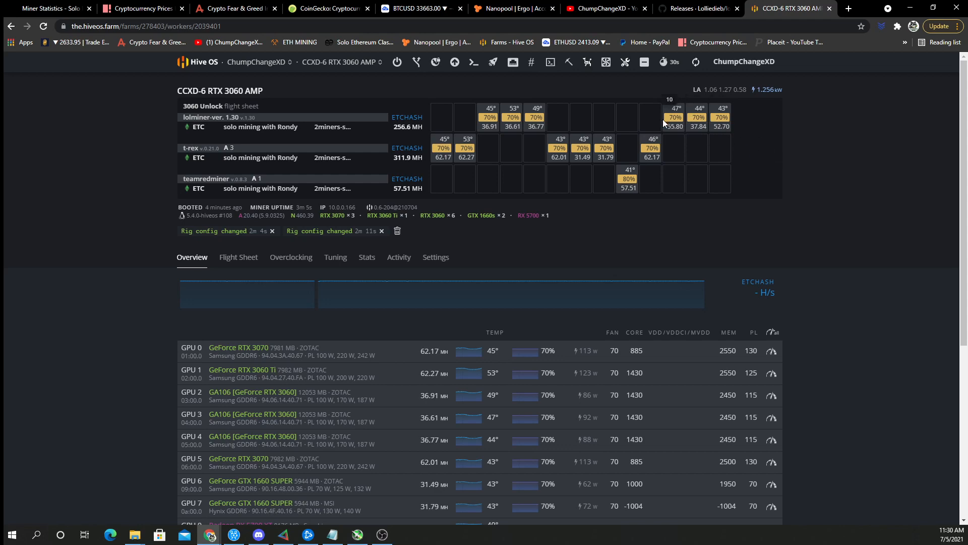
left_click(695, 61)
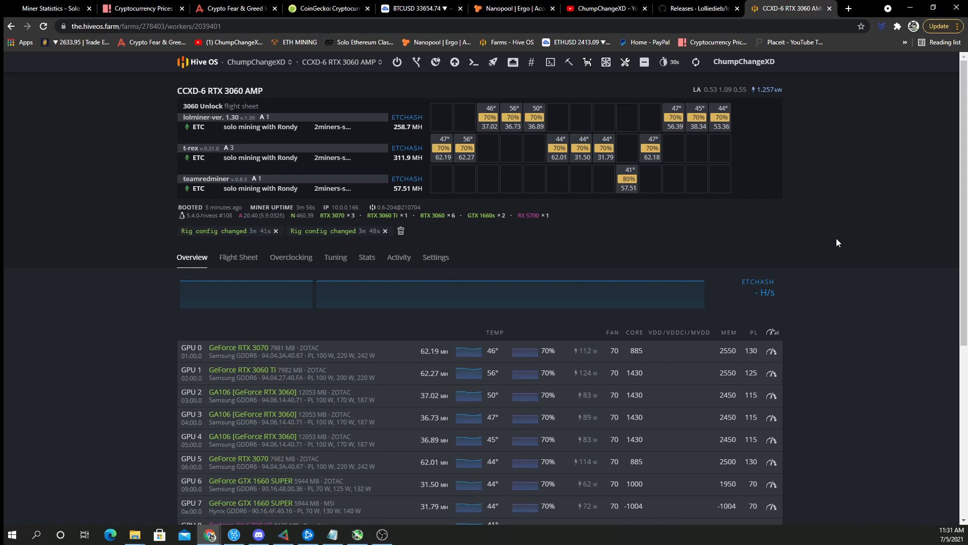
mouse_move(662, 130)
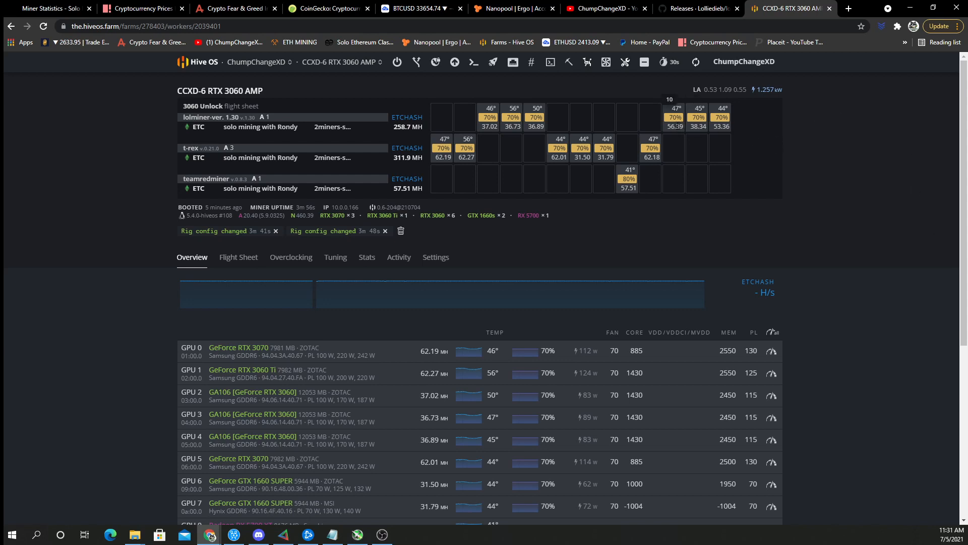
mouse_move(730, 133)
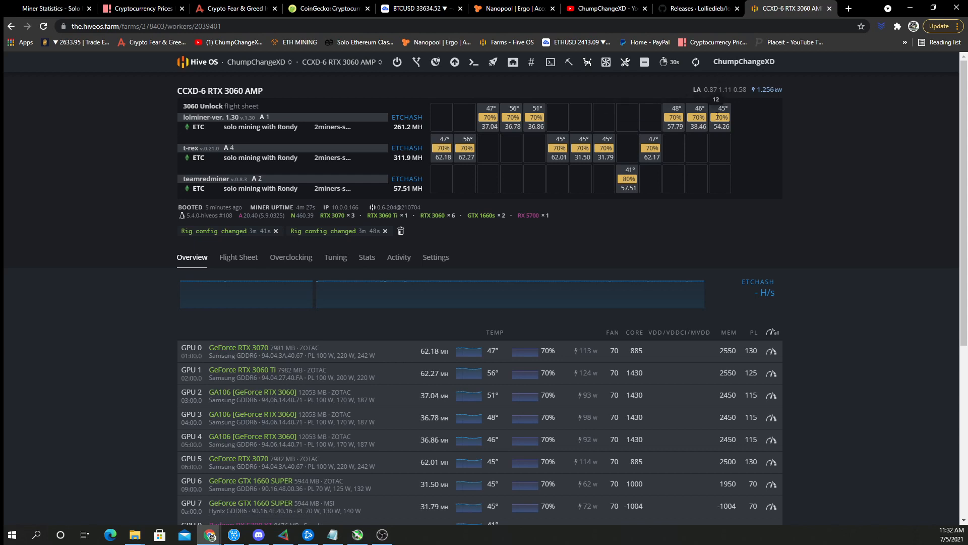
mouse_move(838, 181)
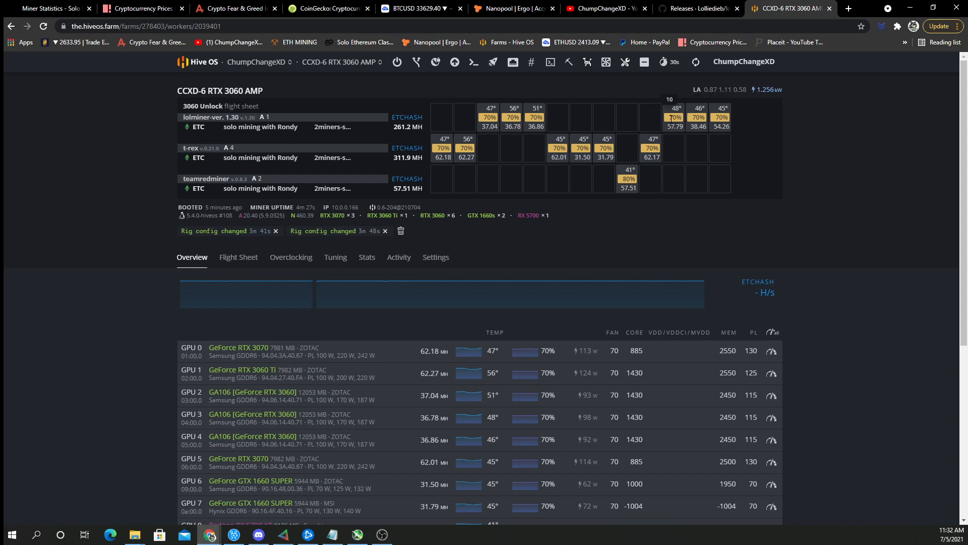
scroll("down", 3)
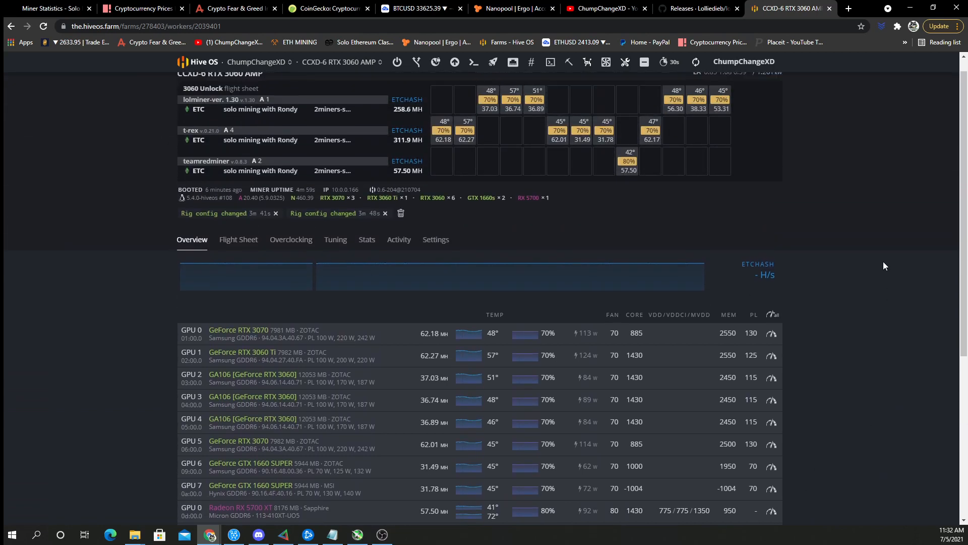
scroll("down", 3)
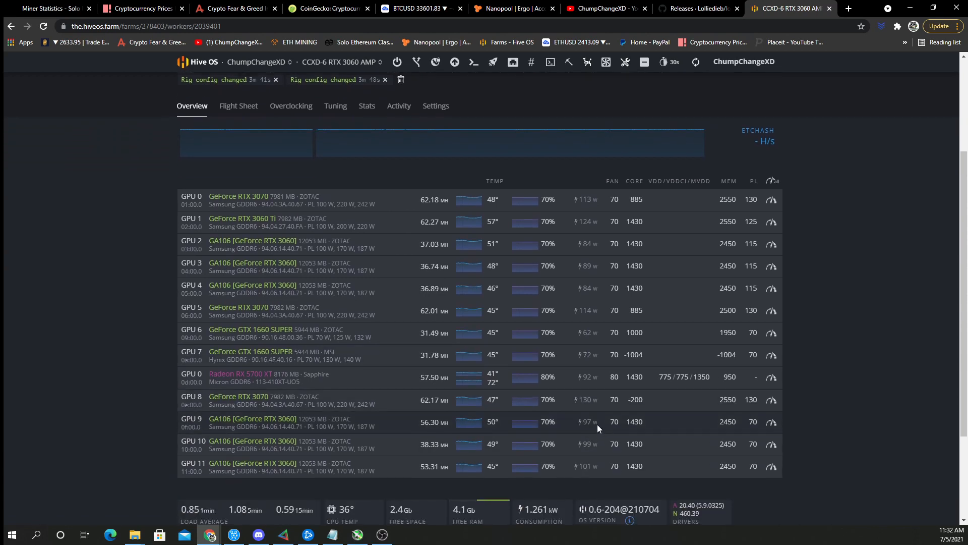
mouse_move(879, 426)
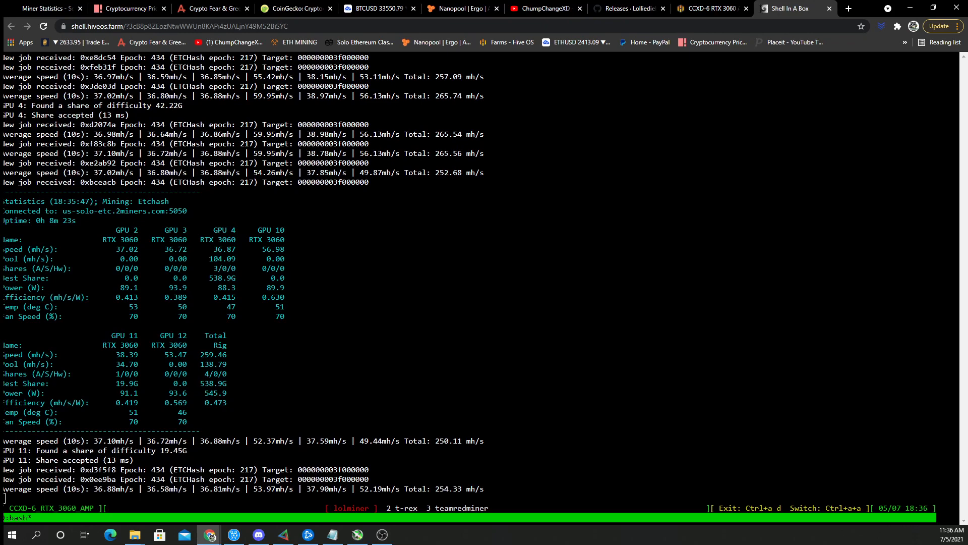
Review lolminer's shell statistics: 3060s near 37–57 MH/s, rig total near 259 MH/s.
scroll("down", 3)
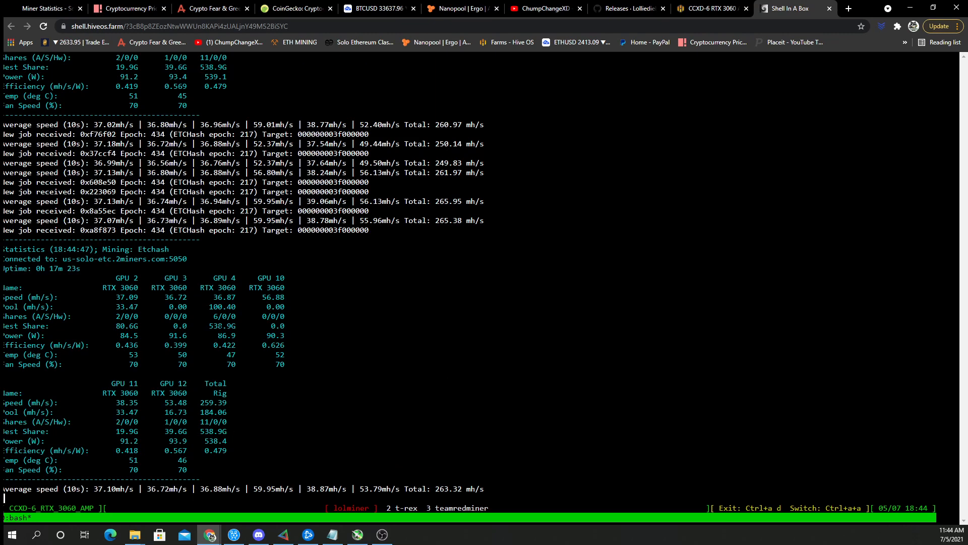
scroll("down", 3)
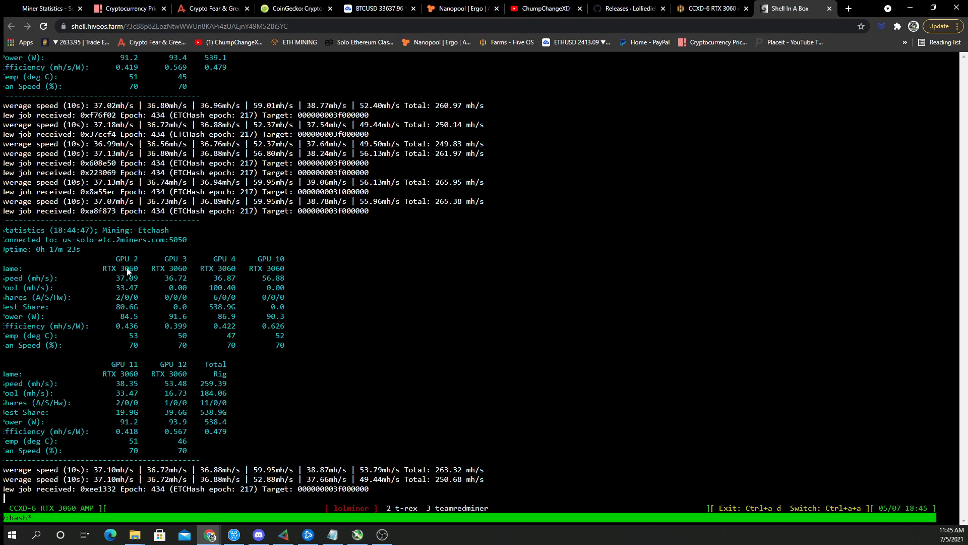
mouse_move(337, 287)
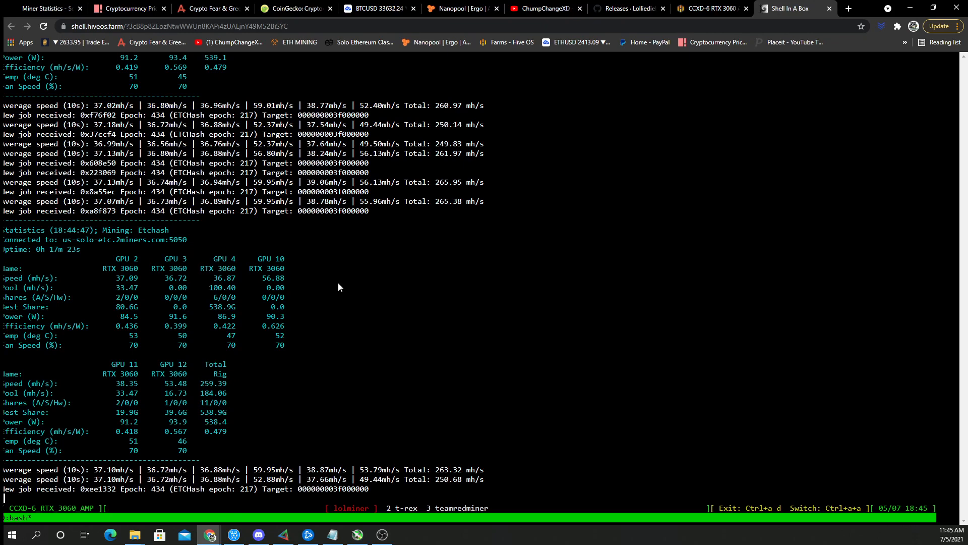
left_click(710, 8)
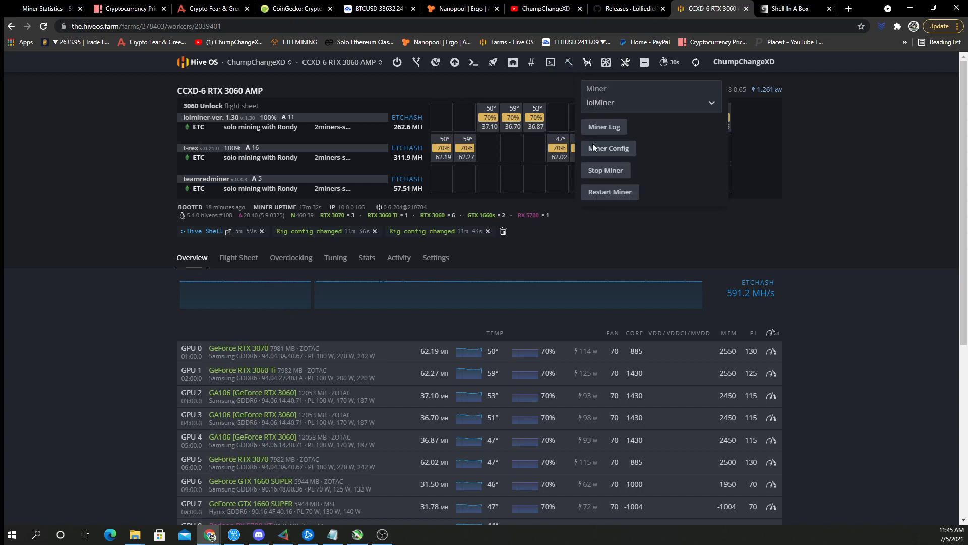
Stop the rig's miners and reboot it through Power Actions.
left_click(604, 170)
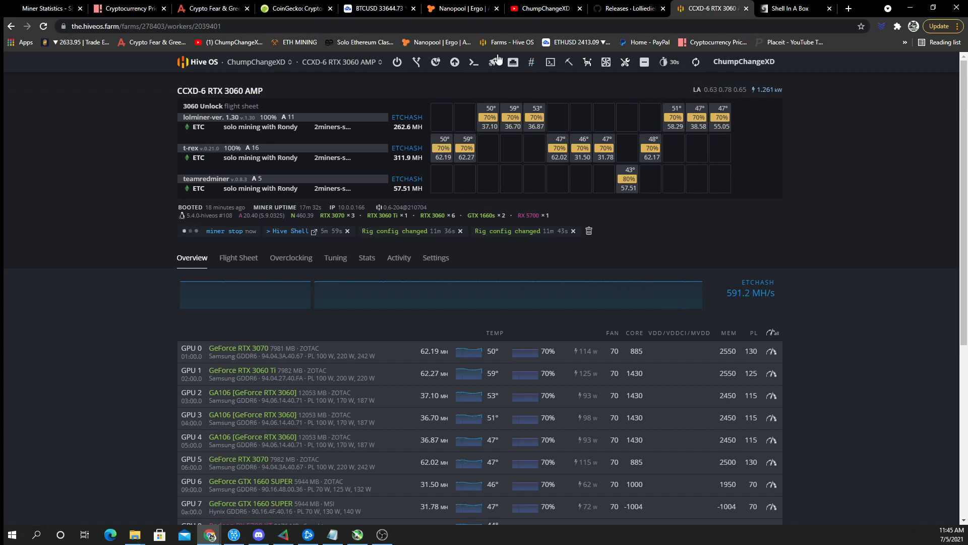
left_click(397, 62)
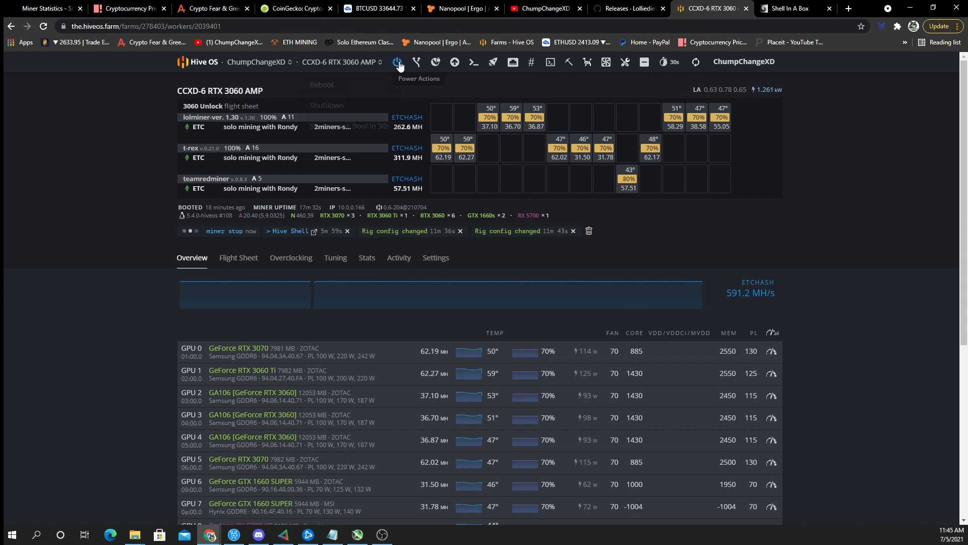
left_click(322, 84)
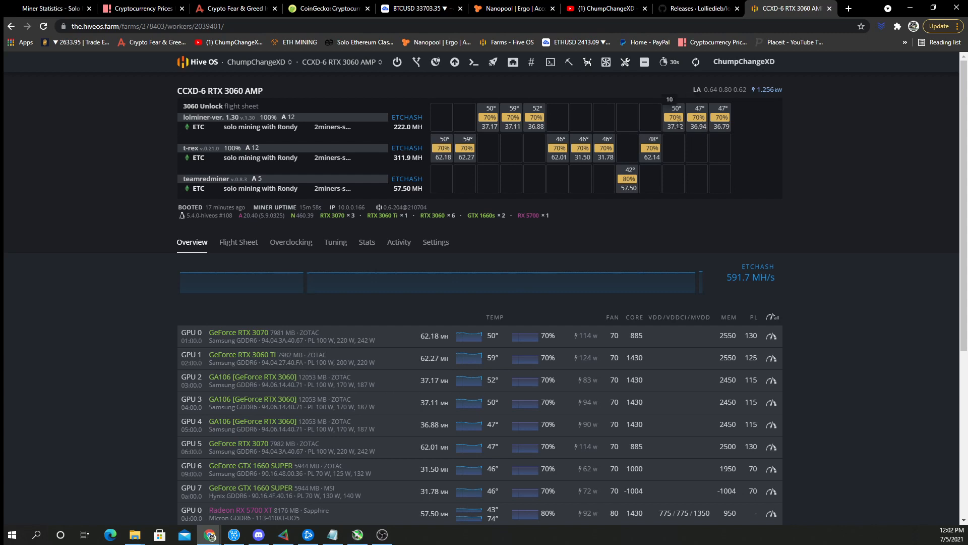
Confirm the rebooted rig totals about 591 MH/s, then switch to the YouTube channel.
scroll("down", 3)
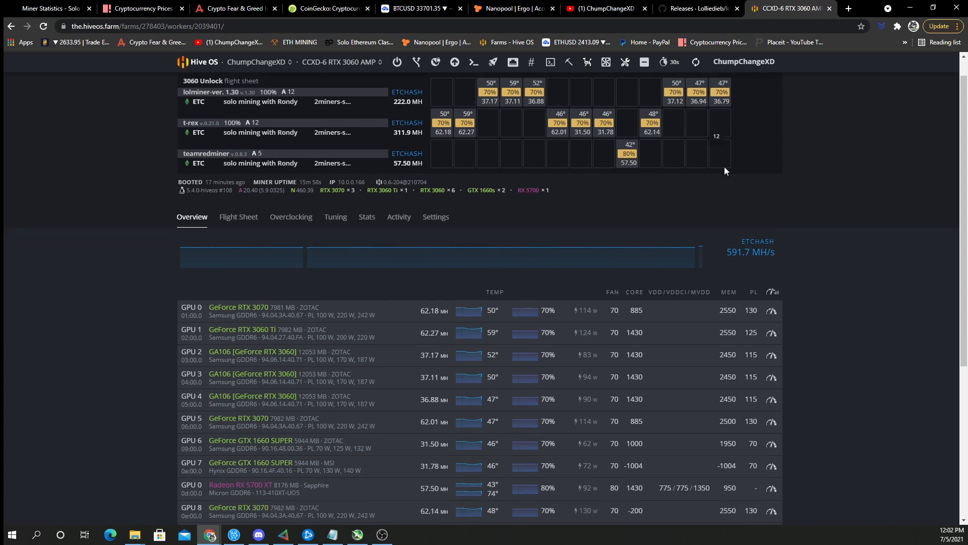
scroll("down", 3)
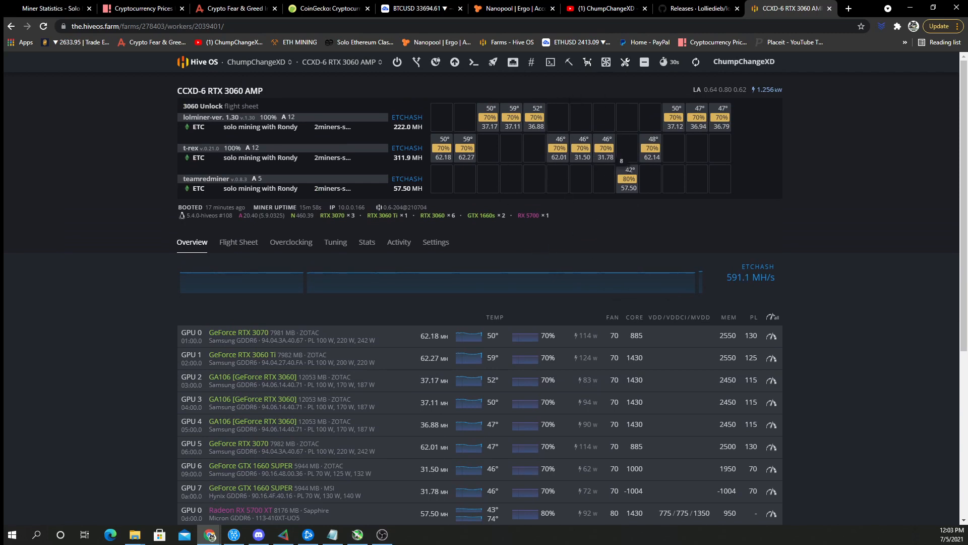
mouse_move(688, 258)
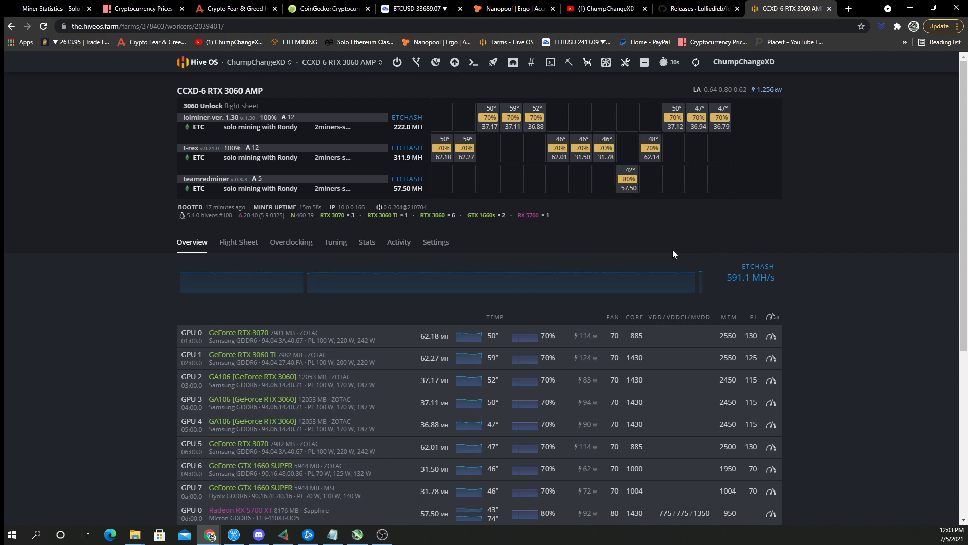
mouse_move(674, 253)
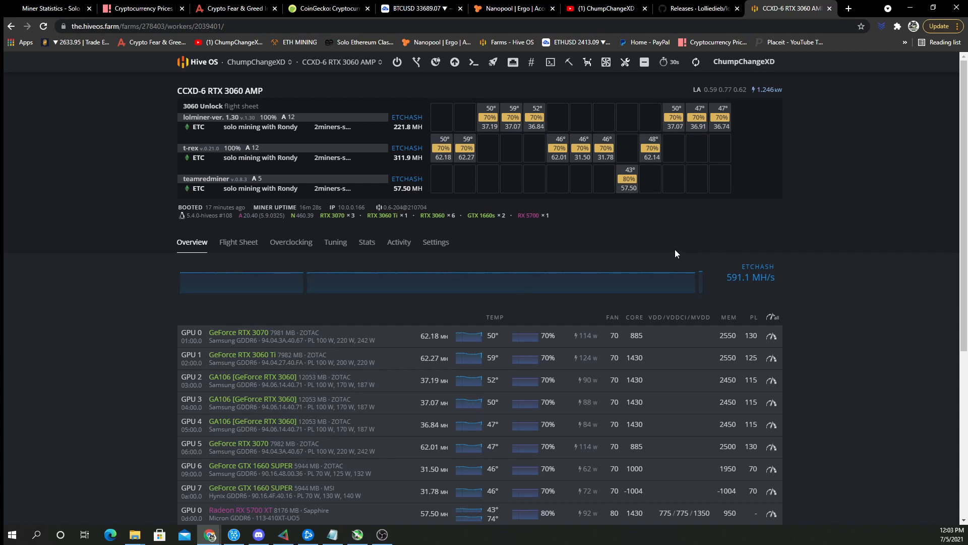
mouse_move(810, 276)
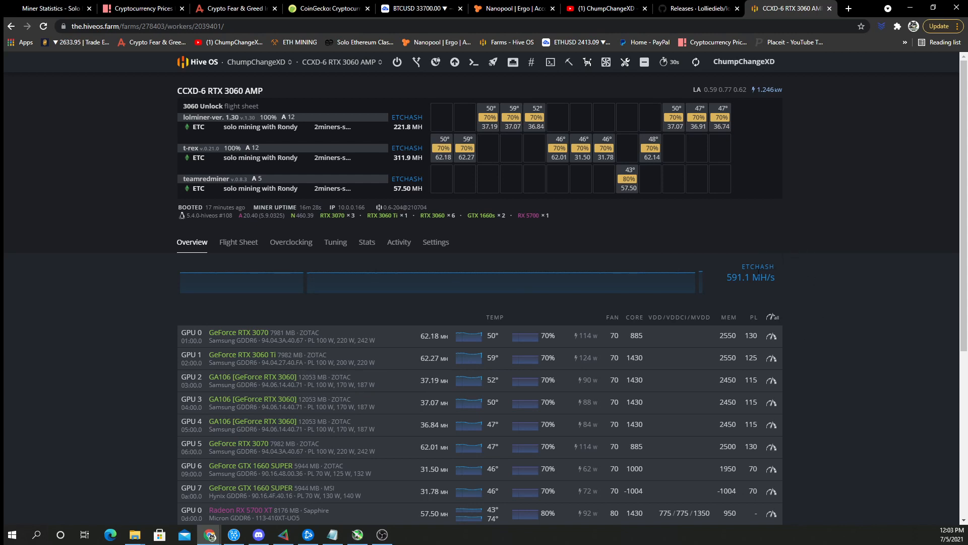
mouse_move(812, 143)
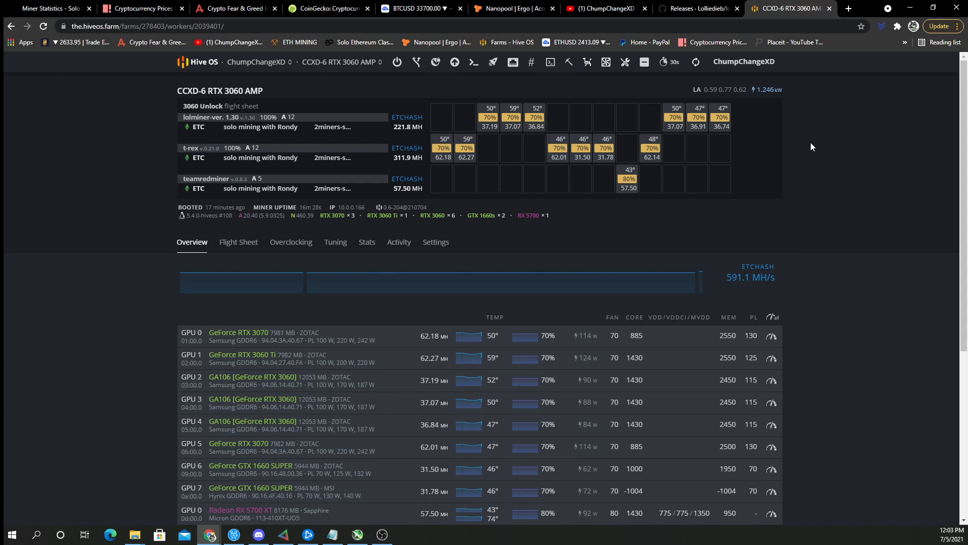
mouse_move(881, 170)
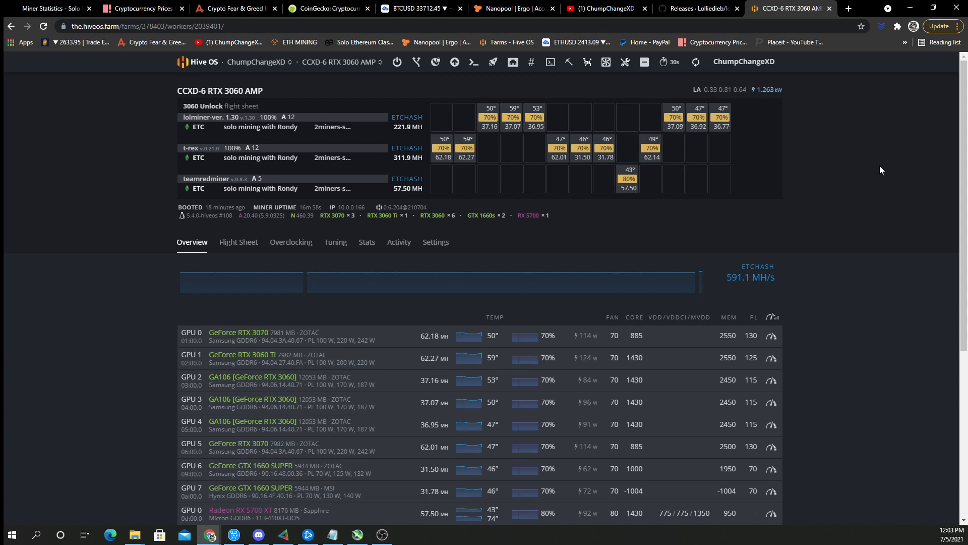
mouse_move(335, 118)
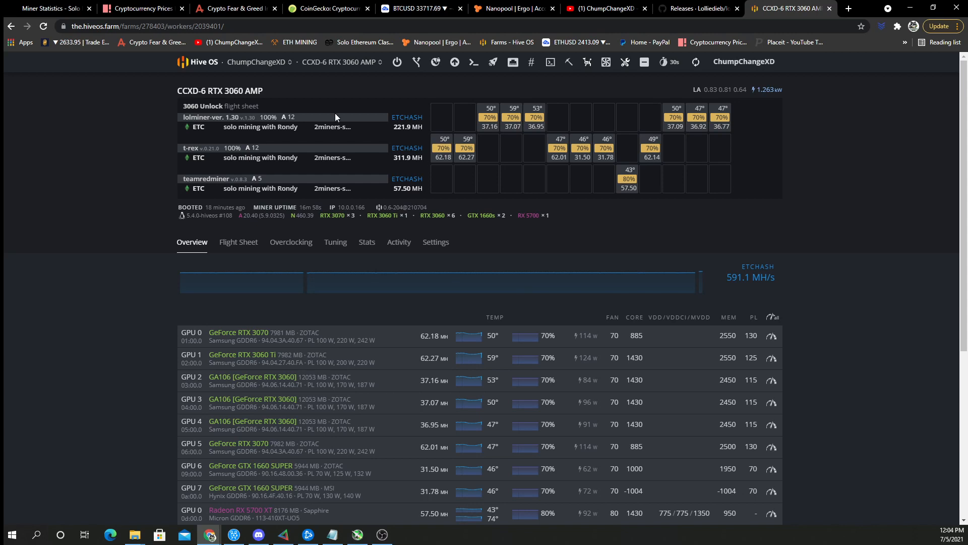
left_click(602, 8)
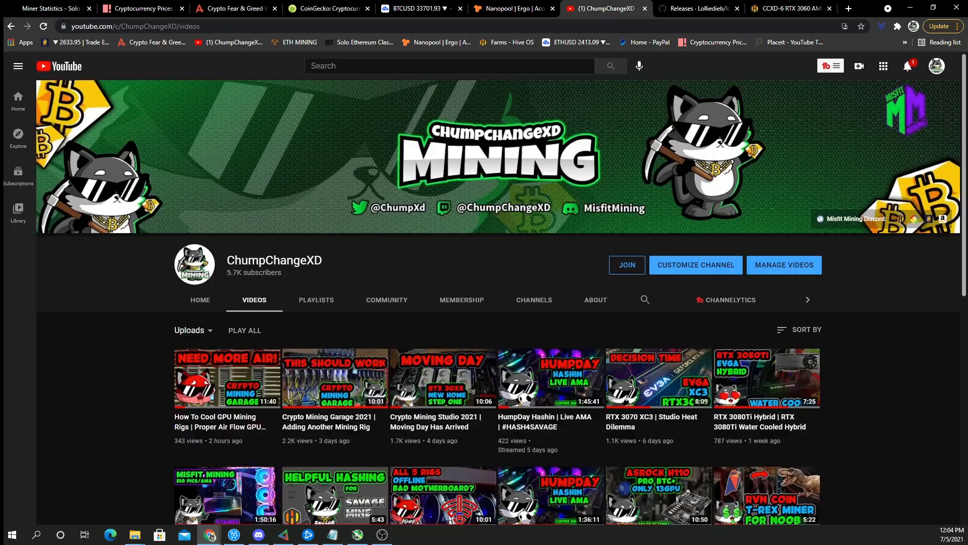